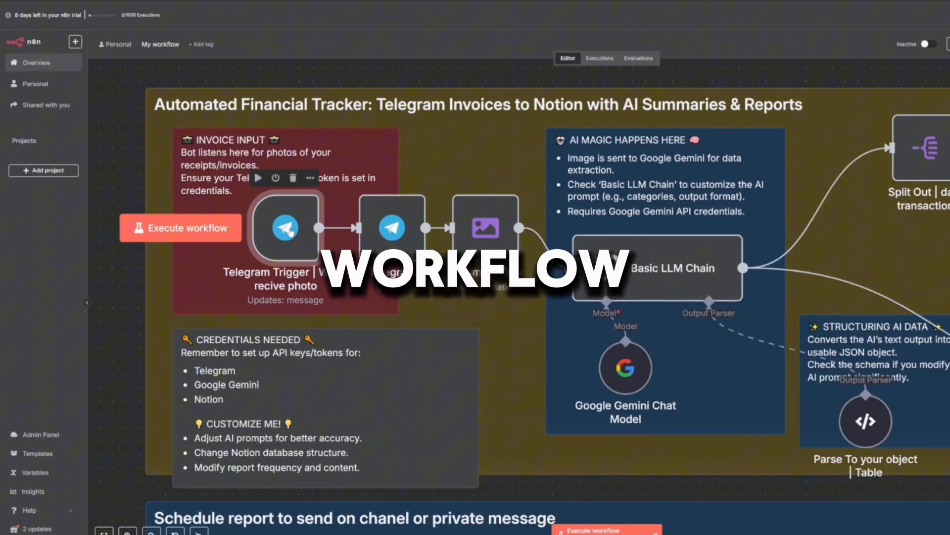
Review the Telegram Trigger node's settings and return to the canvas
double_click(283, 228)
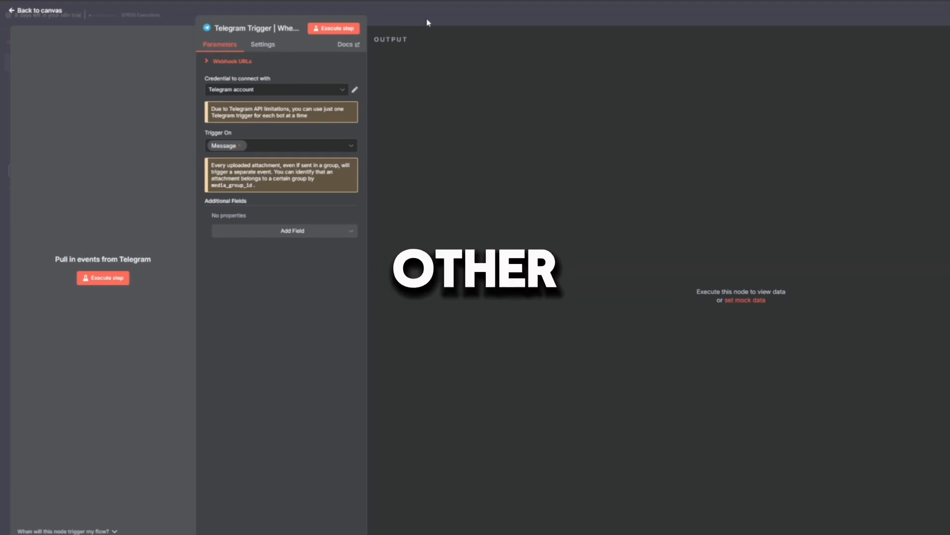
click(35, 10)
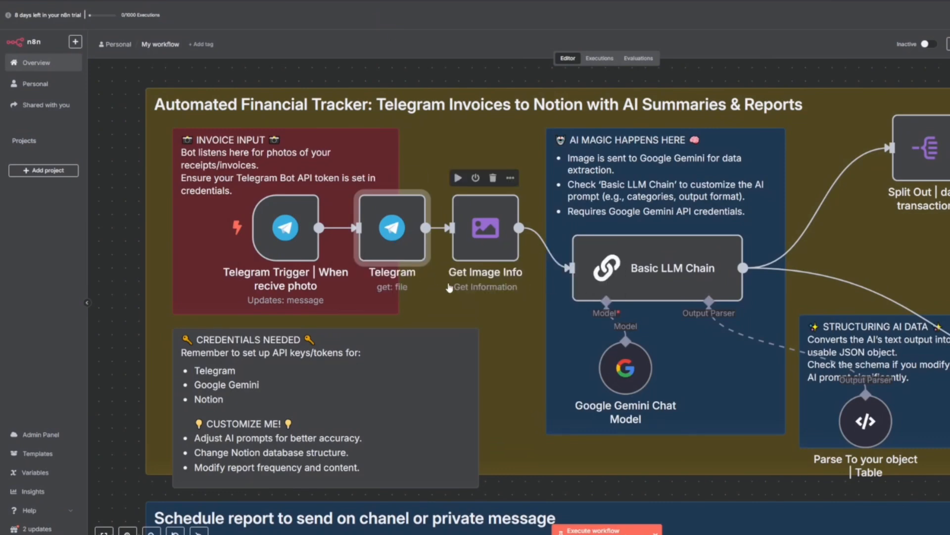
Review the Get Image Info node, keeping its Get Information operation
double_click(485, 228)
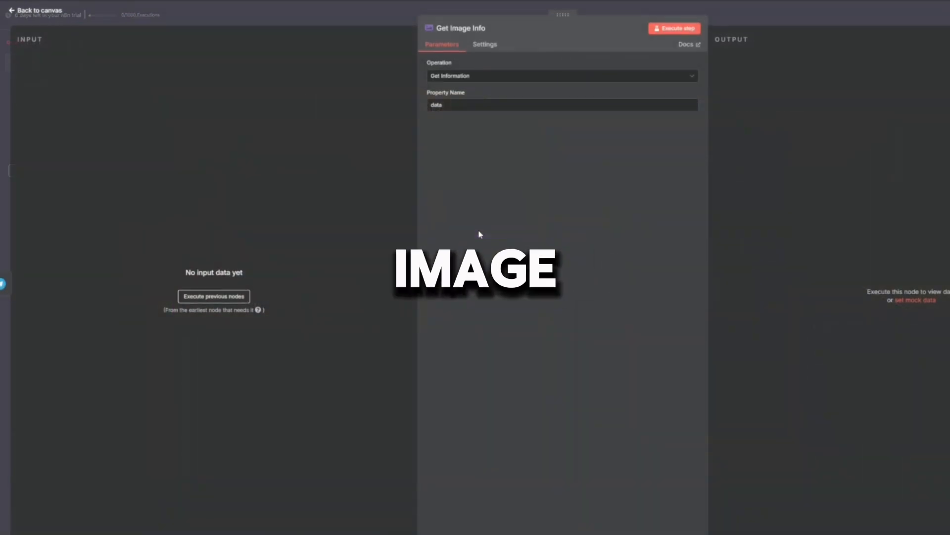
click(560, 75)
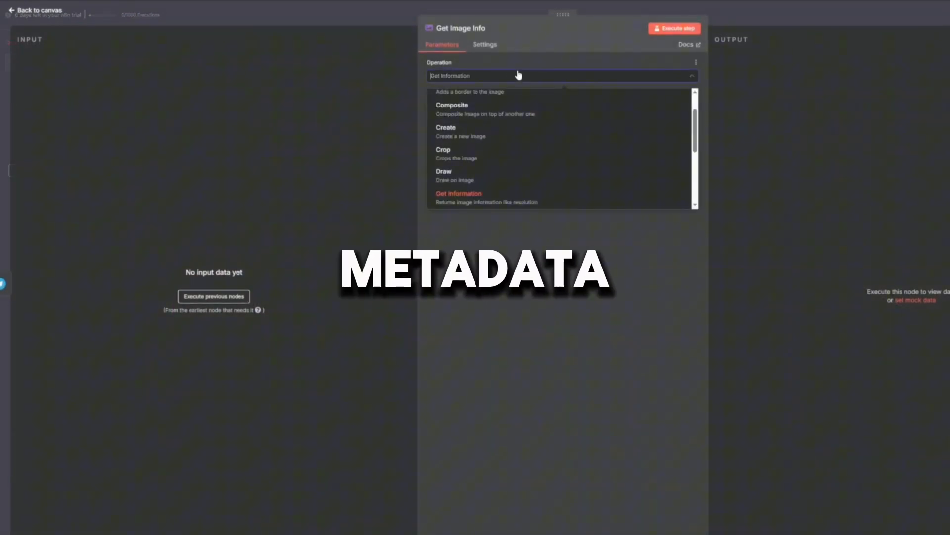
mouse_move(536, 198)
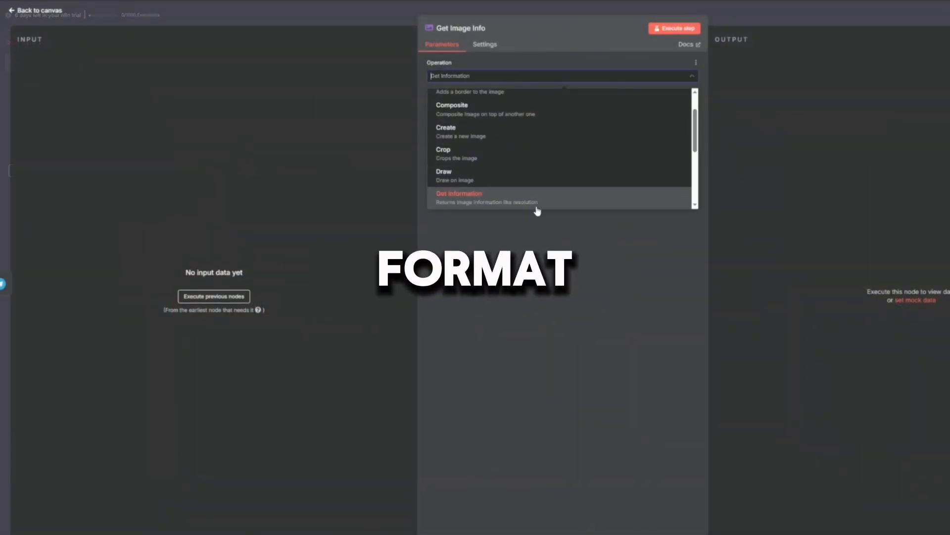
click(459, 197)
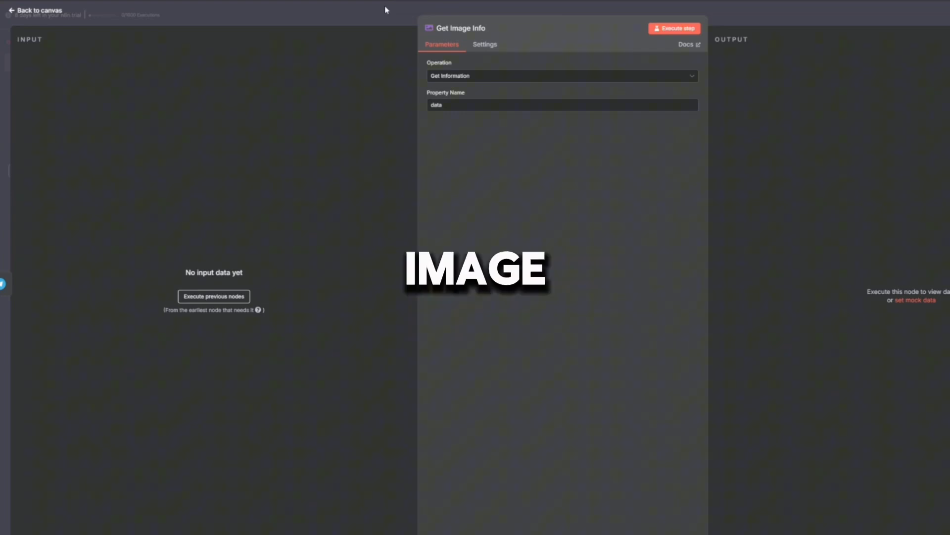
click(38, 10)
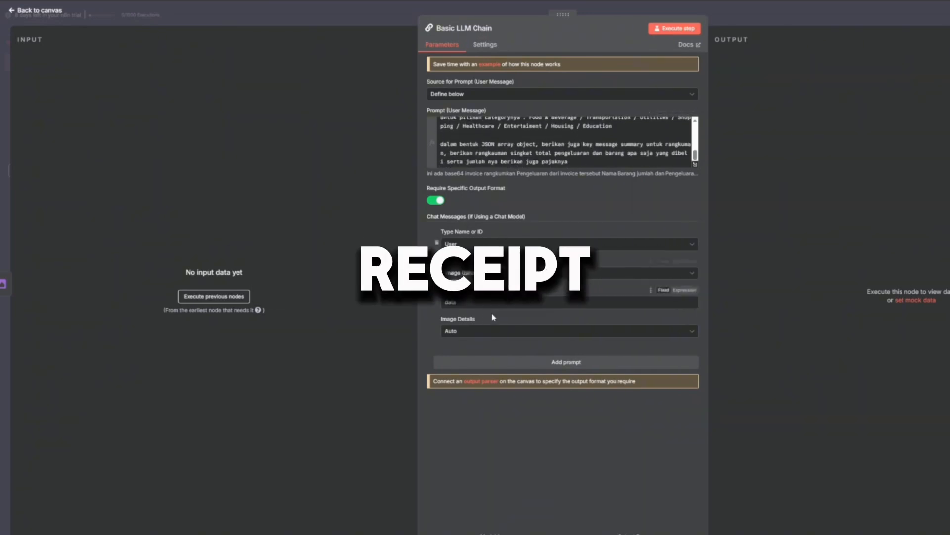
Review the Google Gemini Chat Model's extra options and return to the canvas
click(36, 10)
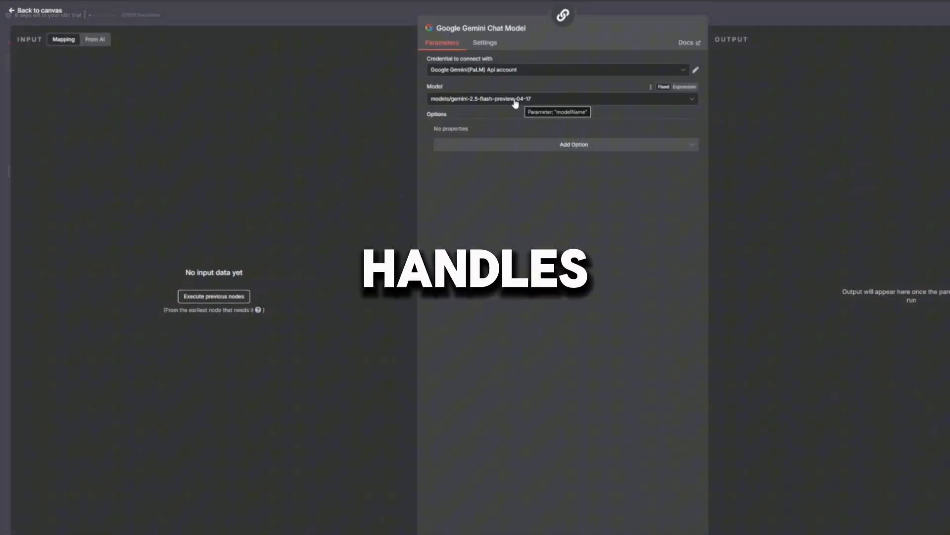
click(573, 145)
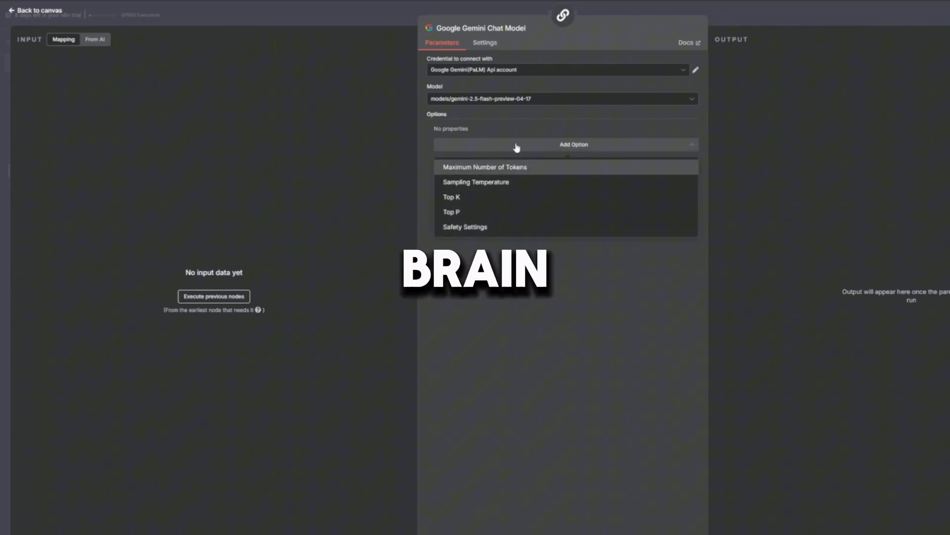
click(38, 10)
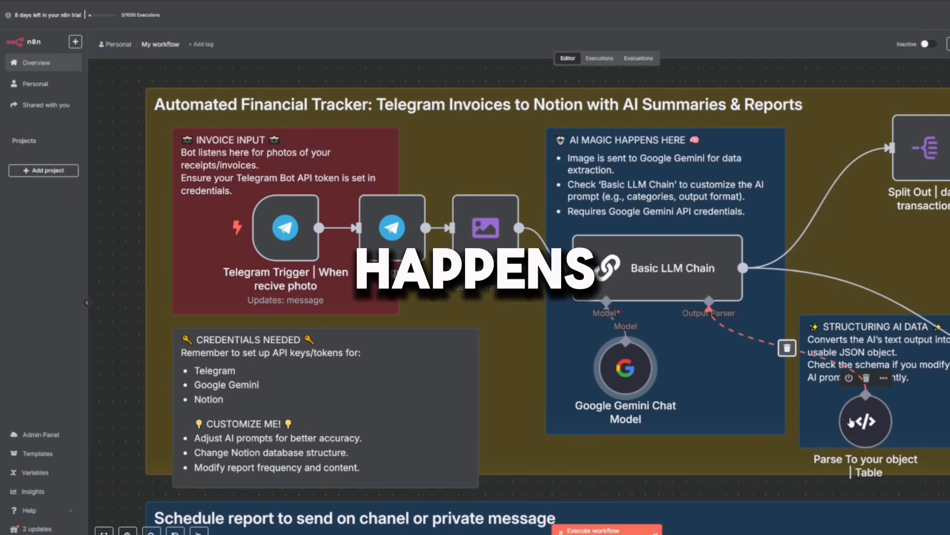
Bring up the Split Out data transaction node's settings splitting output.summary
double_click(864, 421)
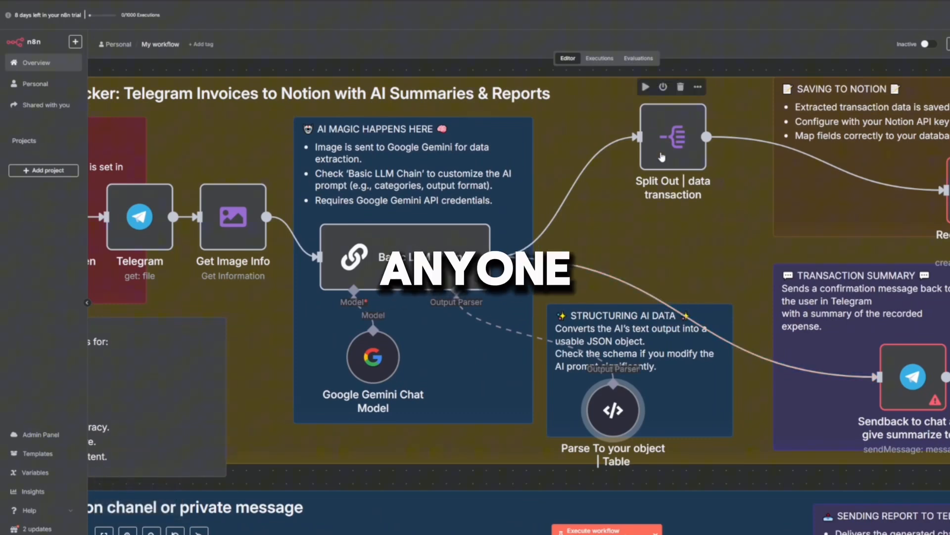
double_click(672, 136)
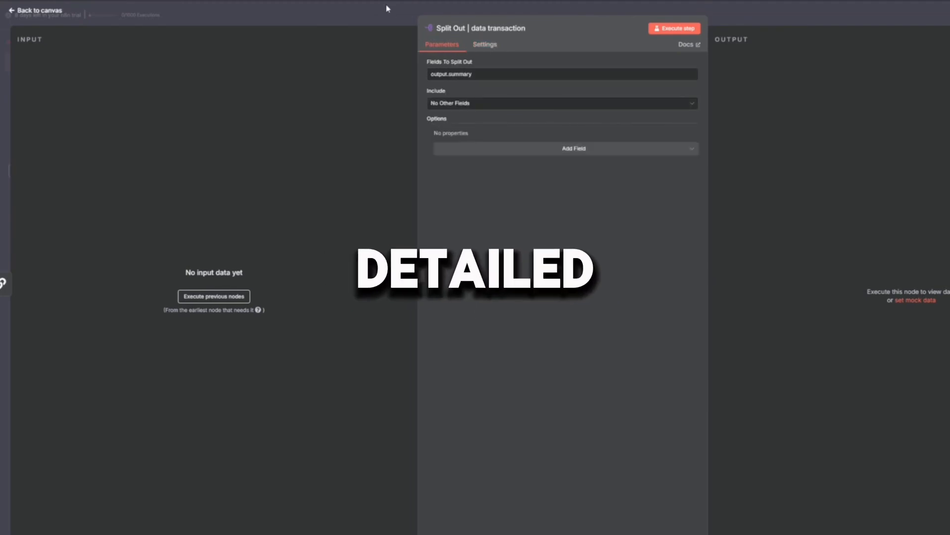
click(38, 10)
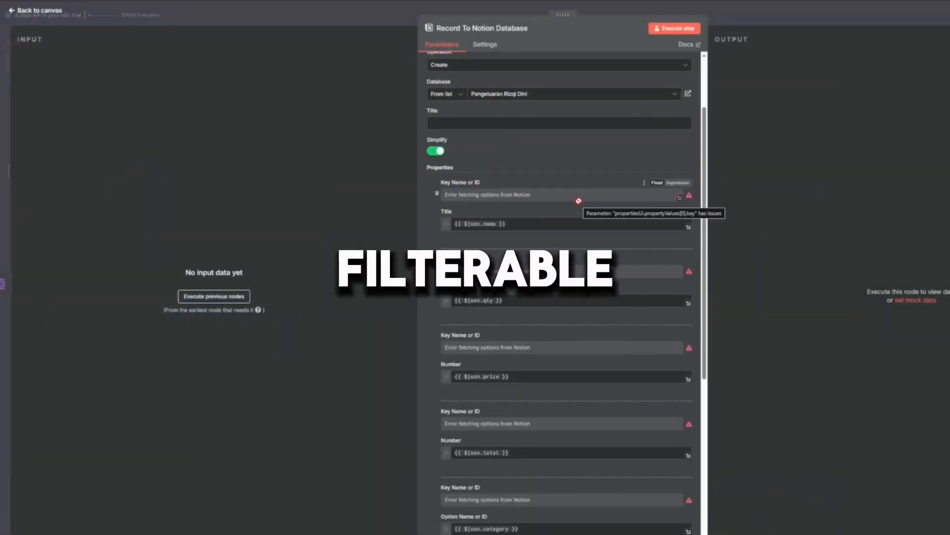
scroll(down, 3)
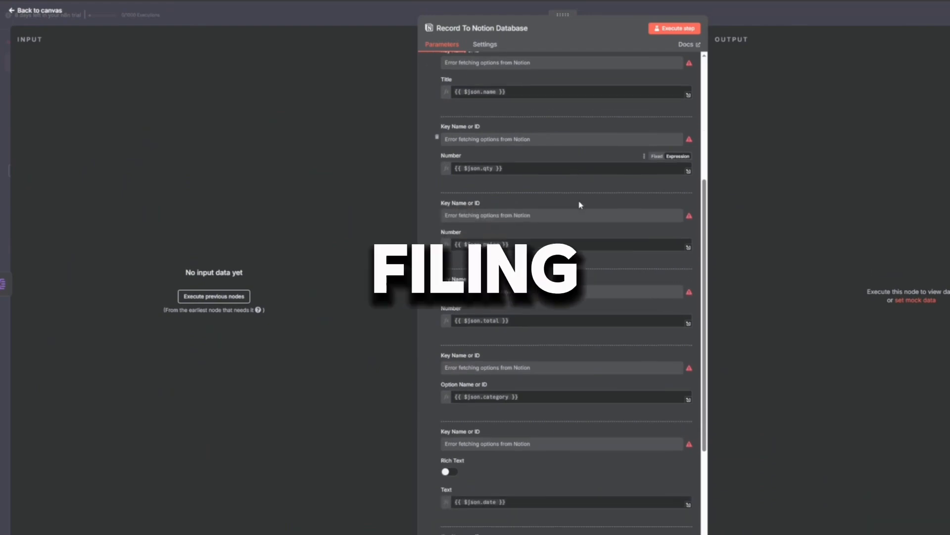
scroll(down, 3)
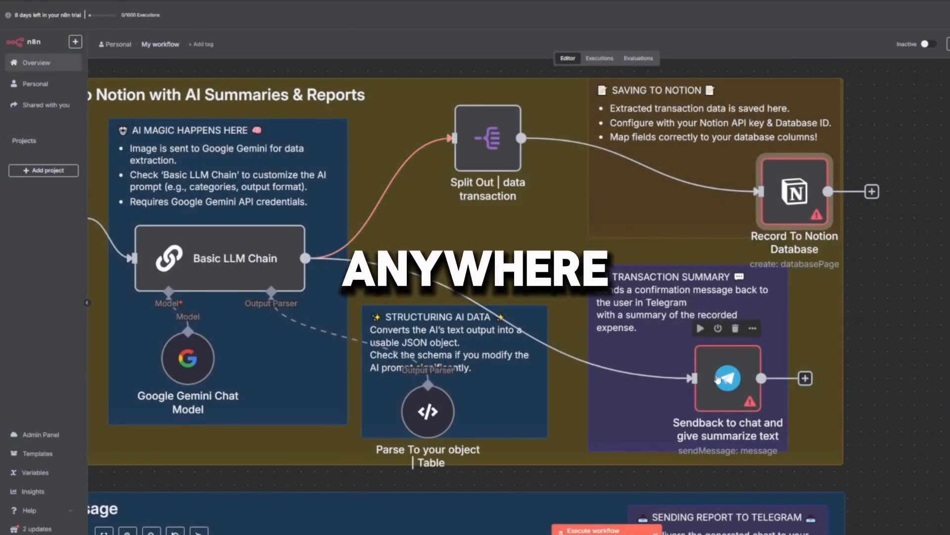
double_click(727, 377)
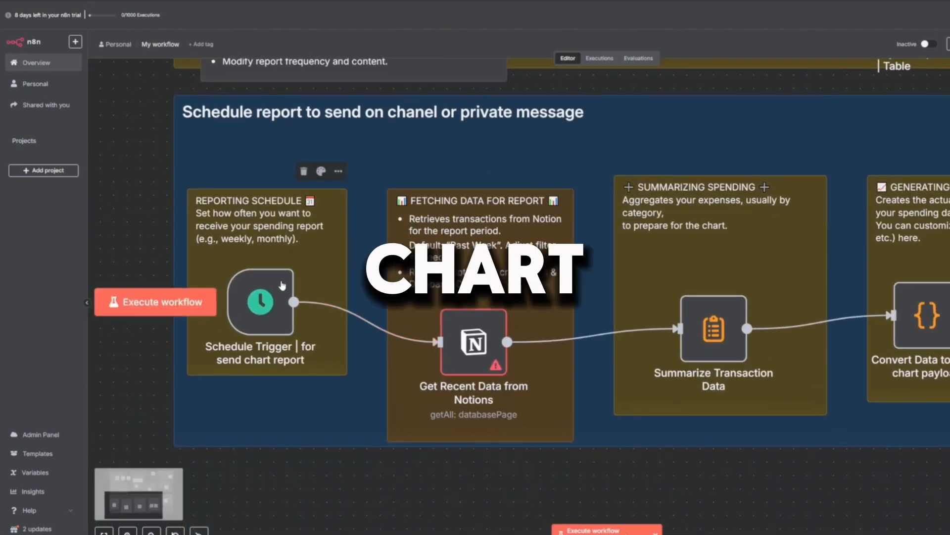
double_click(260, 302)
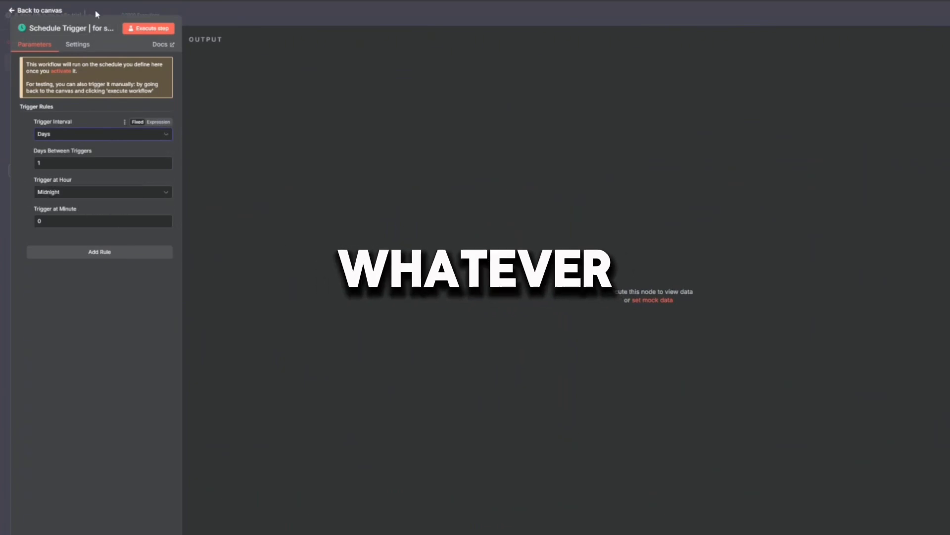
click(36, 10)
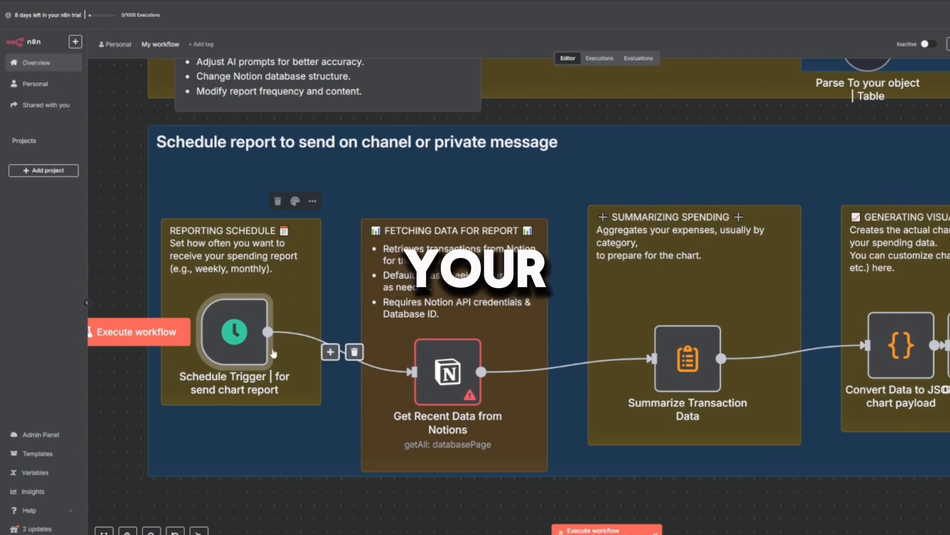
double_click(447, 374)
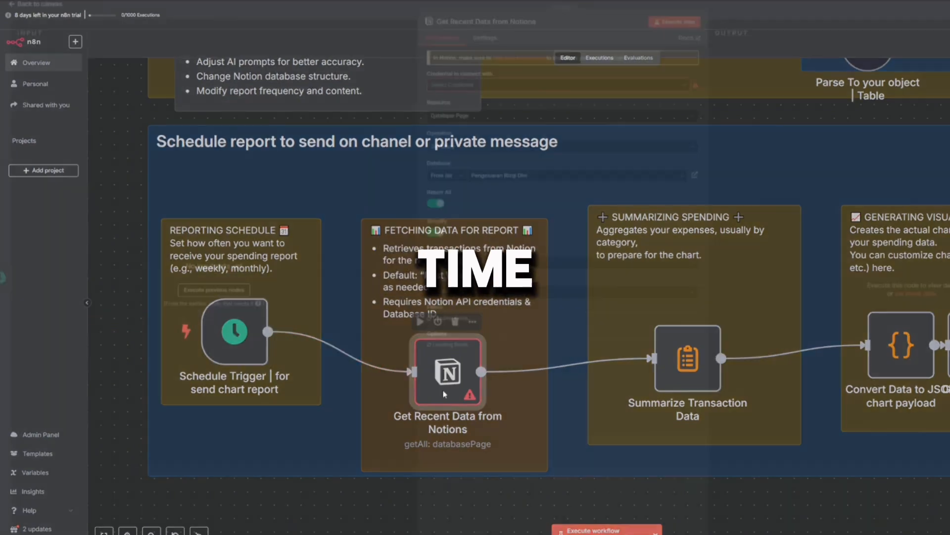
double_click(447, 373)
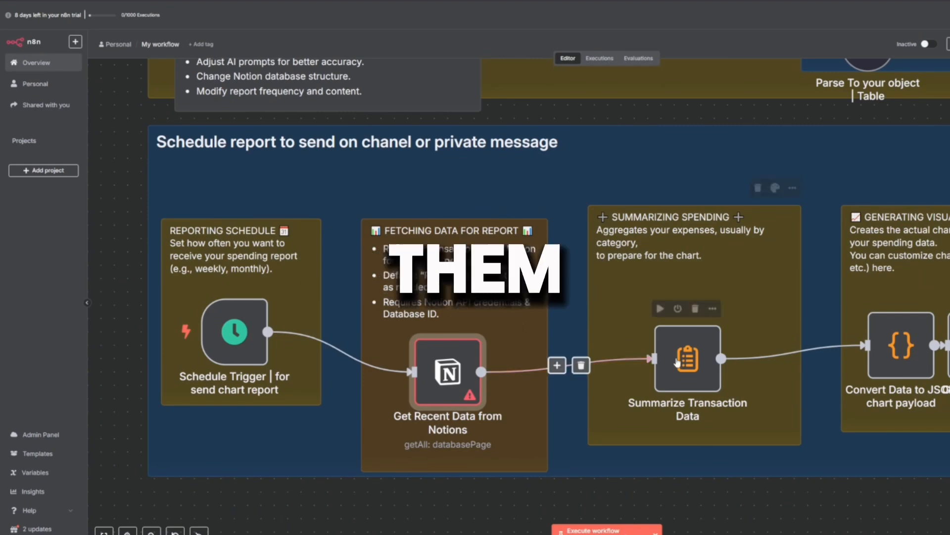
double_click(687, 358)
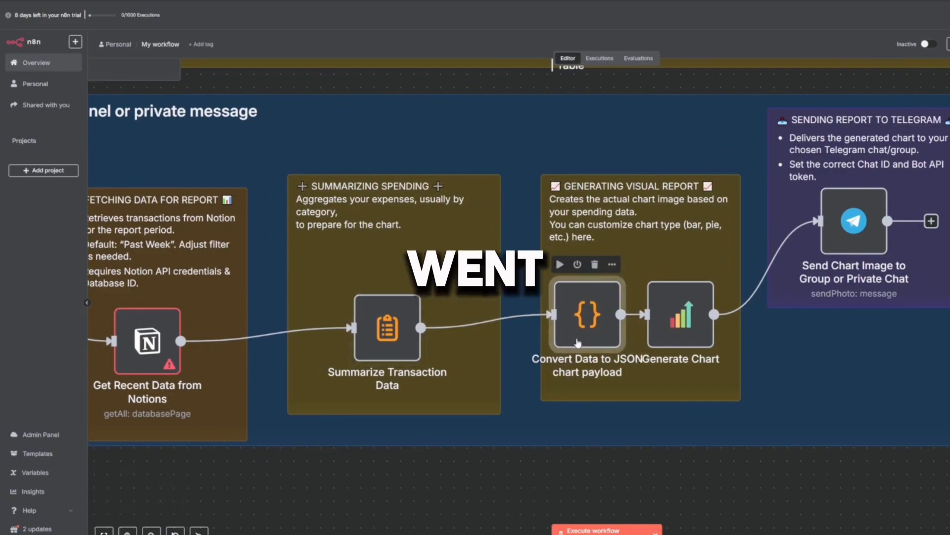
double_click(586, 314)
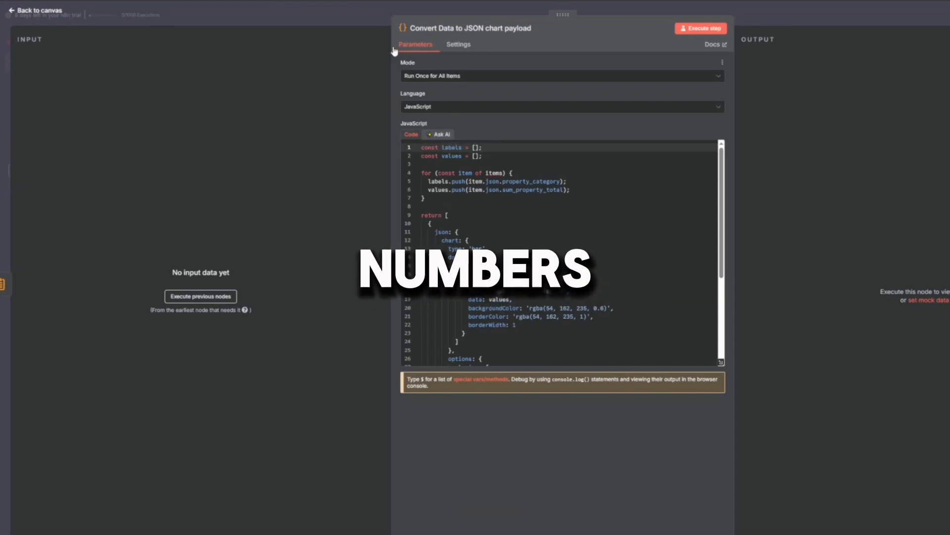
click(39, 10)
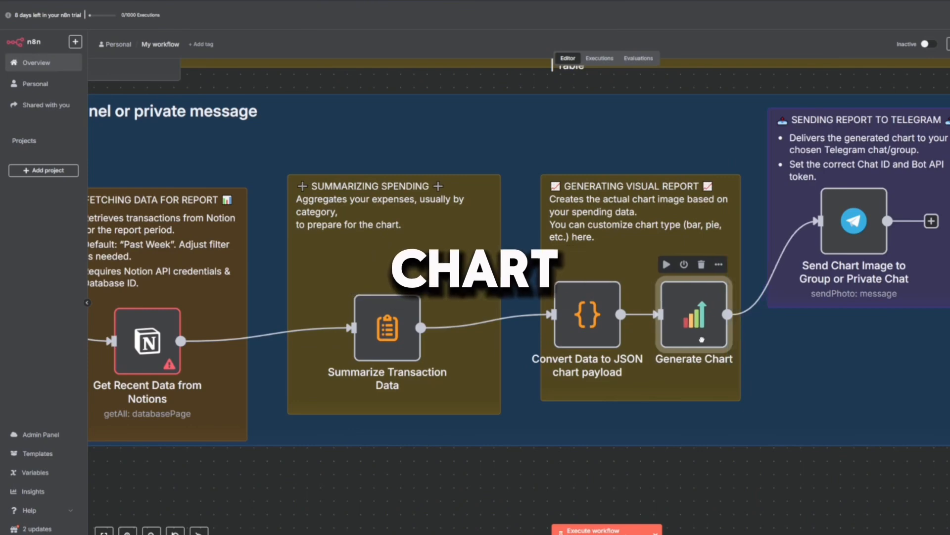
double_click(694, 317)
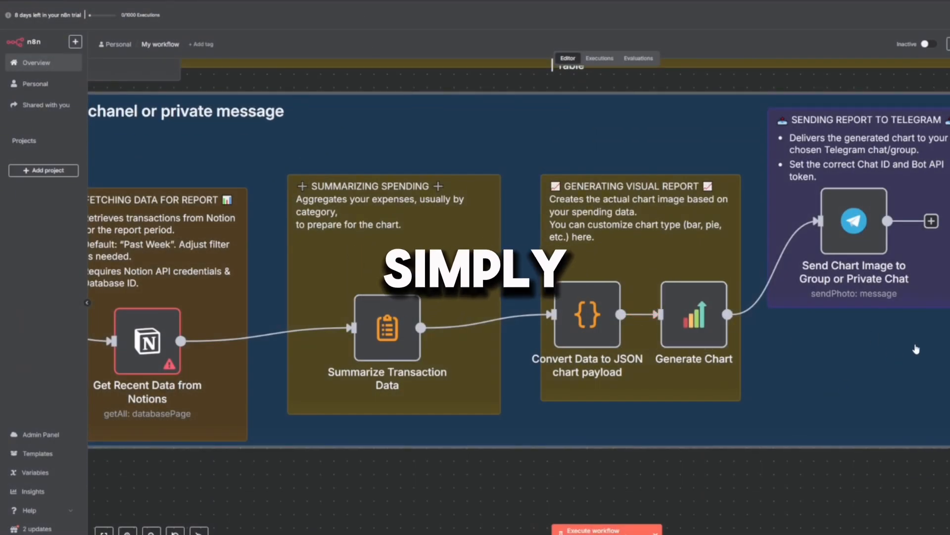
double_click(854, 221)
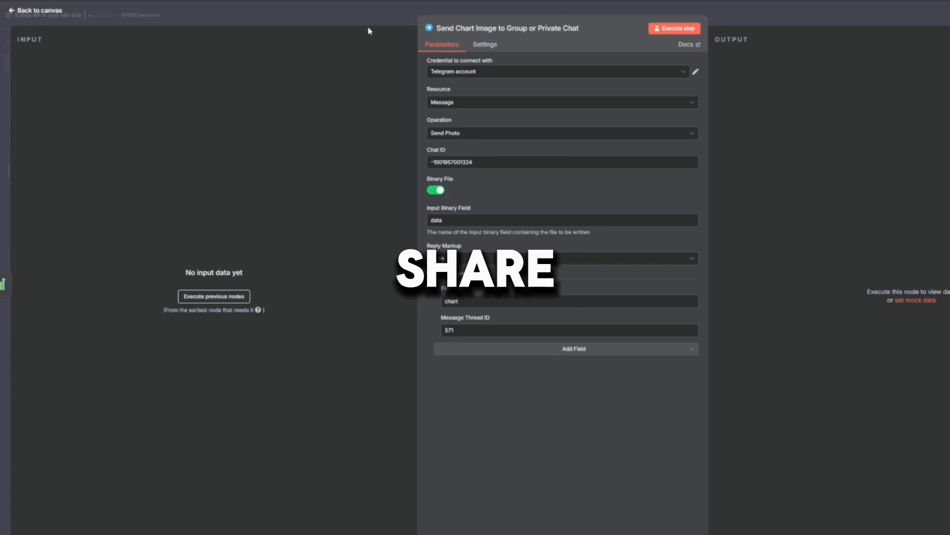
click(39, 10)
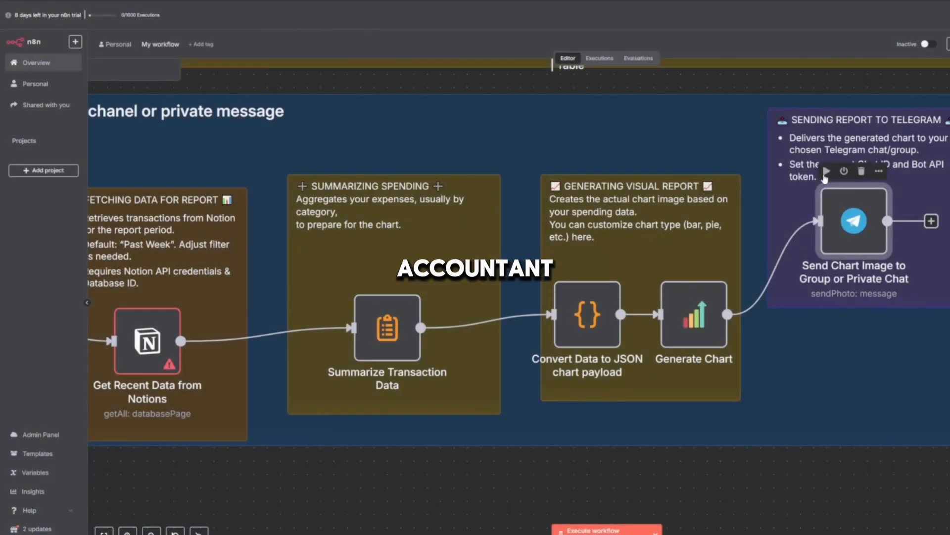